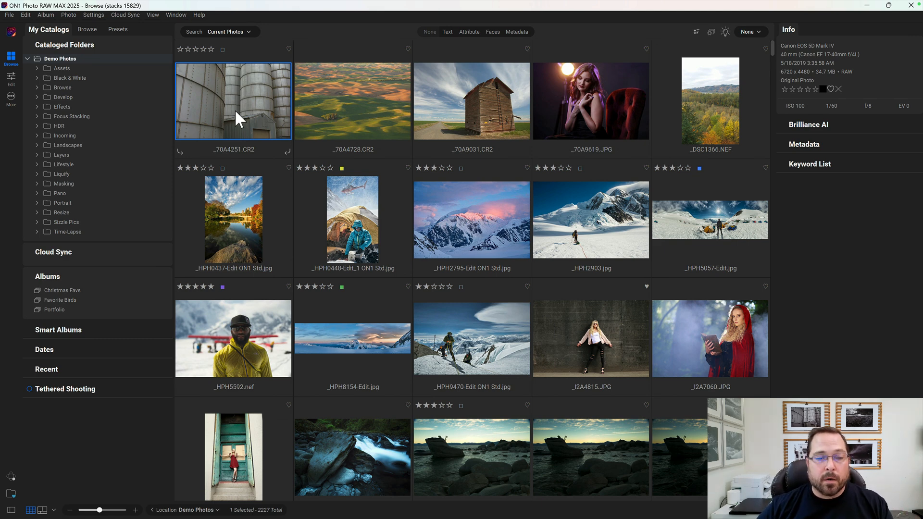
mouse_move(171, 164)
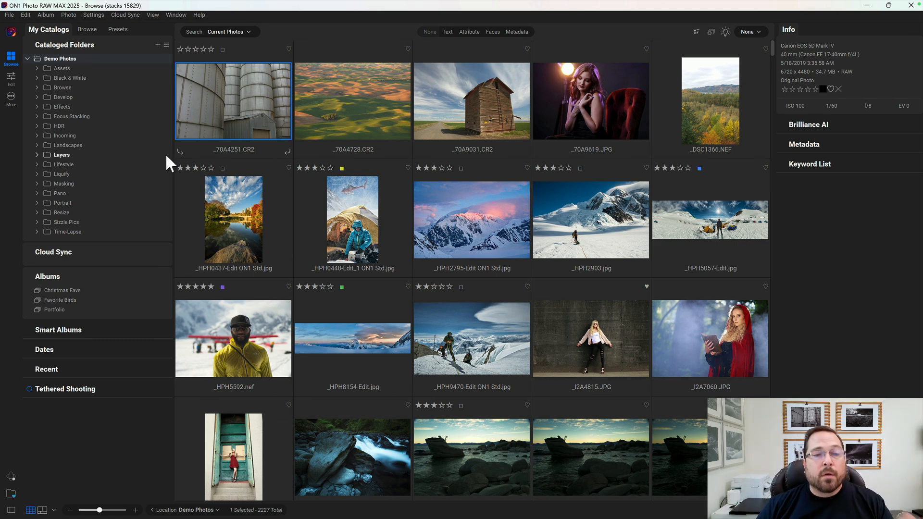
mouse_move(61, 294)
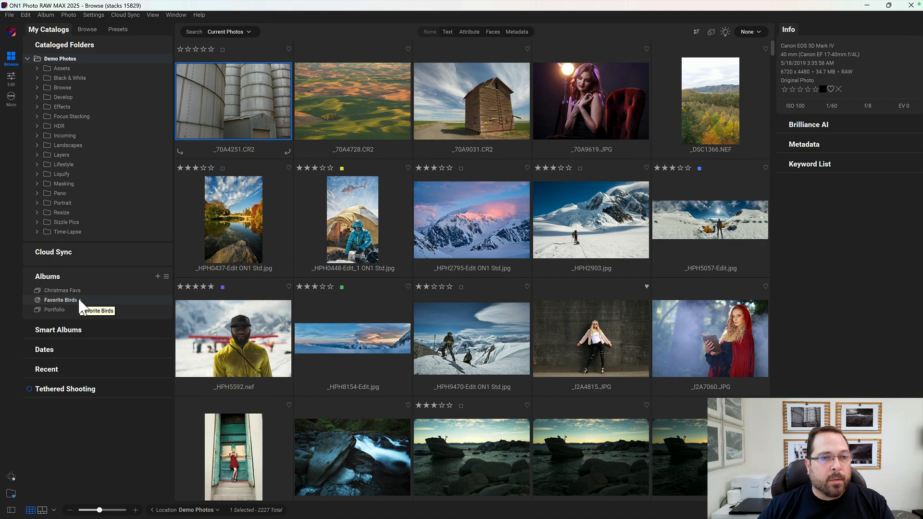
mouse_move(440, 56)
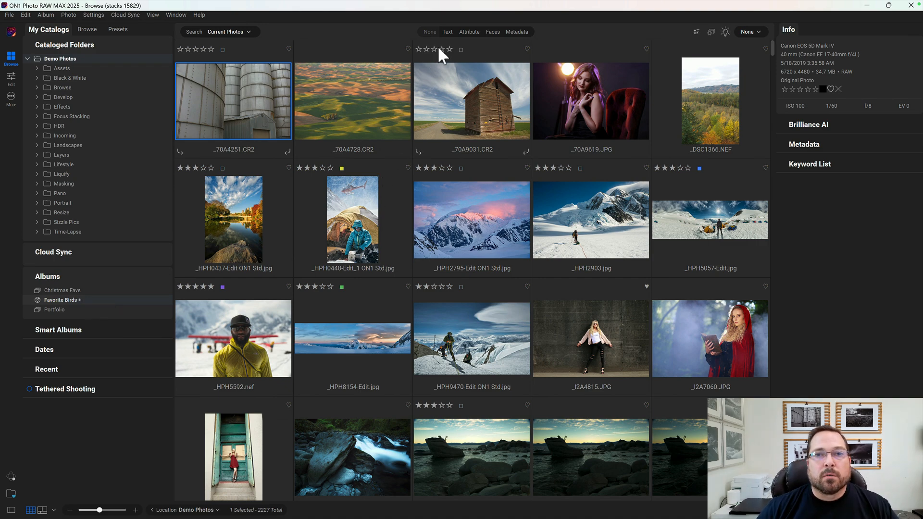
- Filter the catalog by the text 'bird' and select the condor photo from the 28 results
left_click(447, 31)
type("bird")
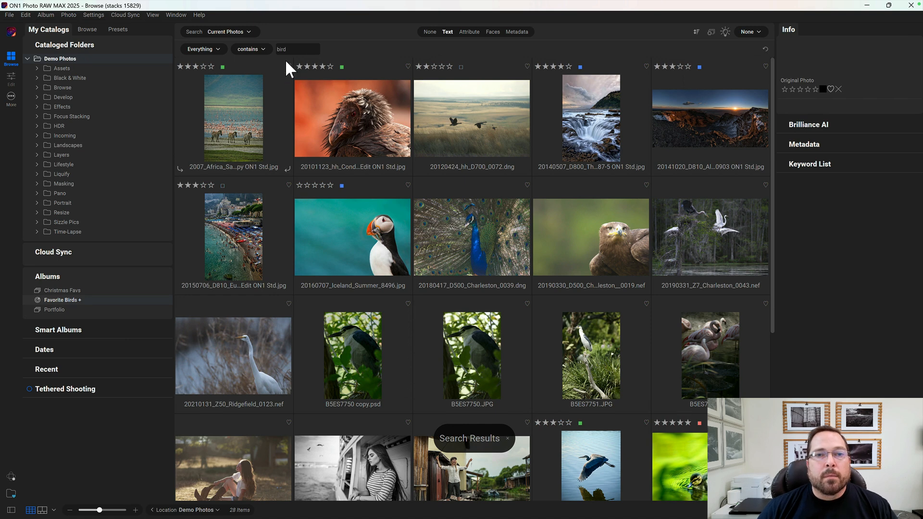
left_click(352, 117)
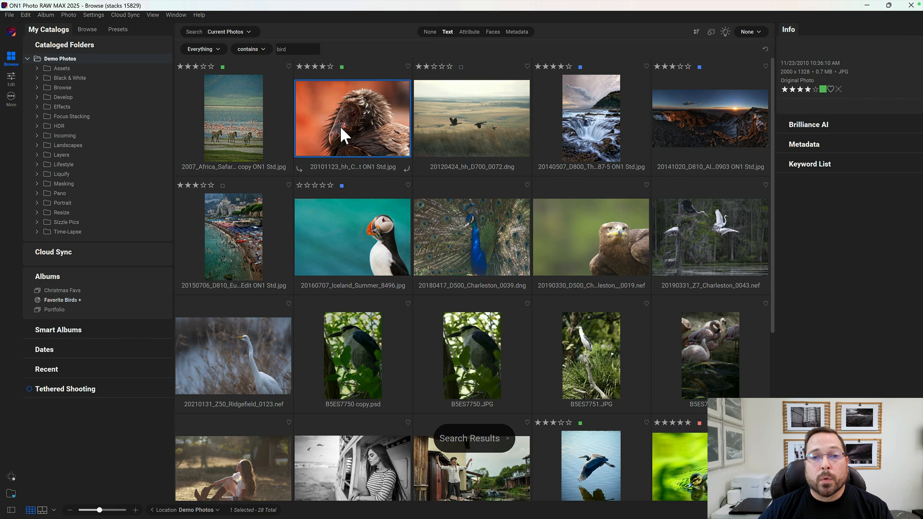
- Add the puffin, peacock, eagles, heron and egret photos to Favorite Birds with the B key
left_click(352, 237)
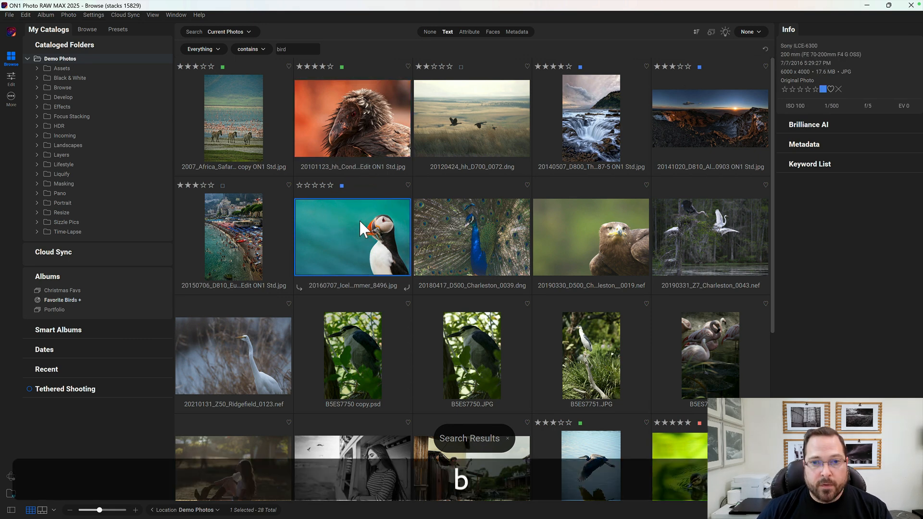
left_click(471, 237)
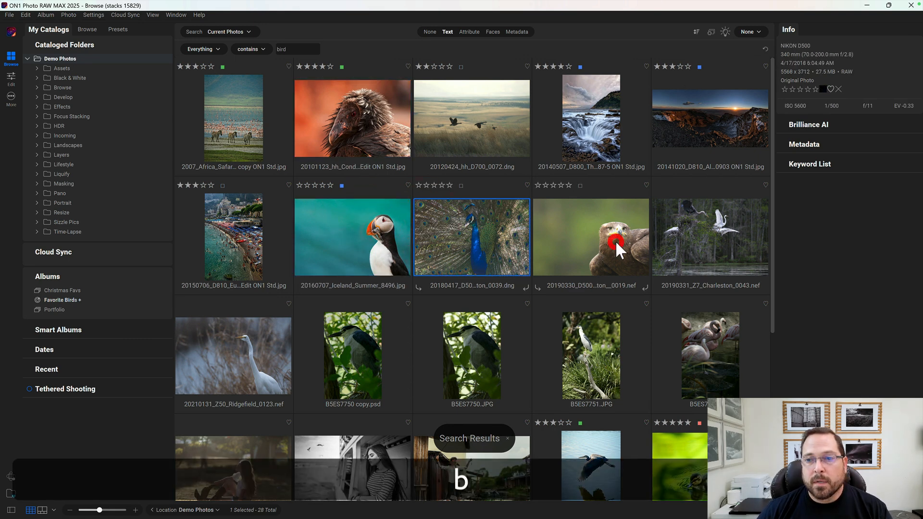
left_click(591, 236)
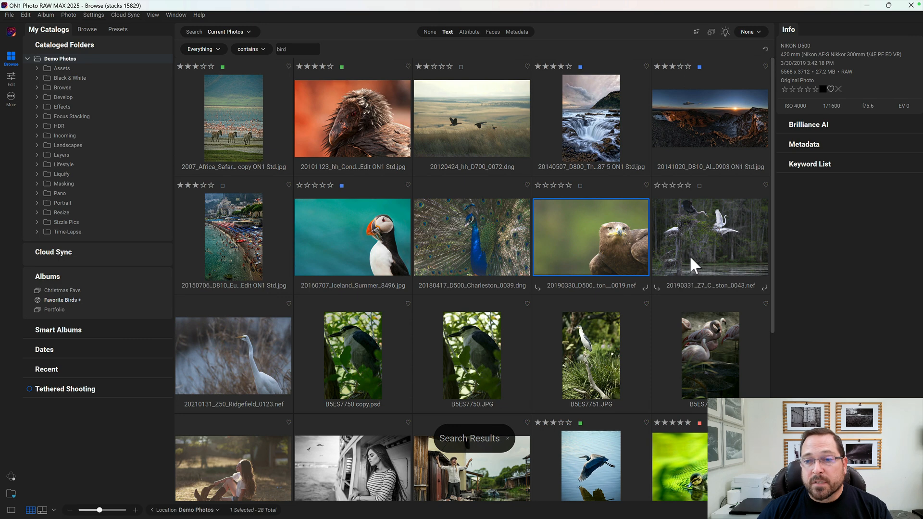
left_click(709, 236)
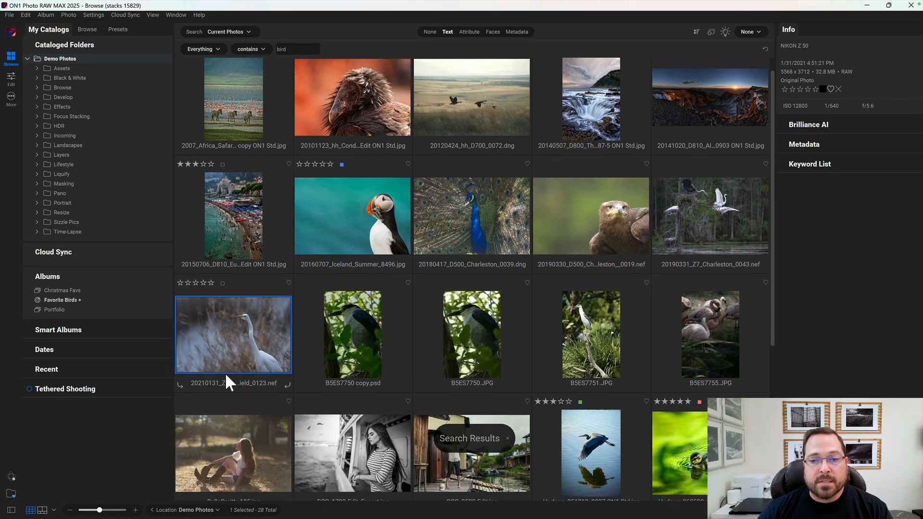
left_click(590, 430)
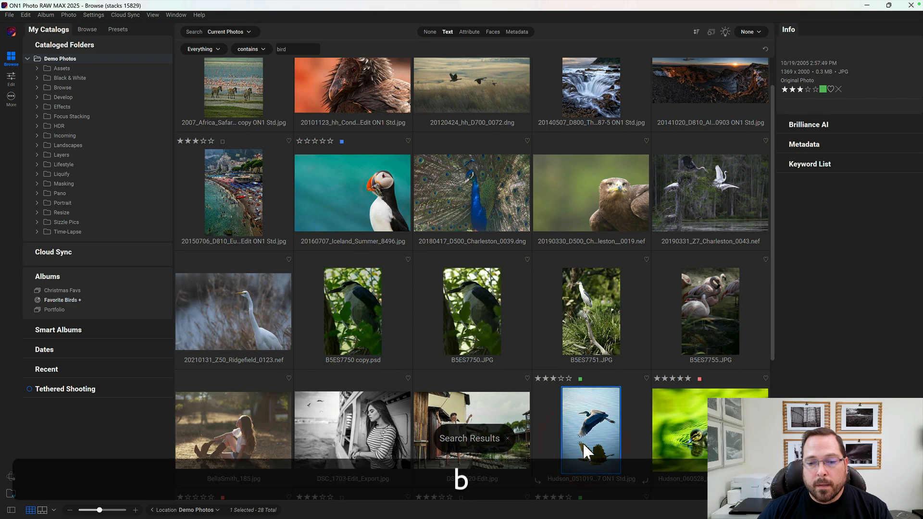
scroll("down", 3)
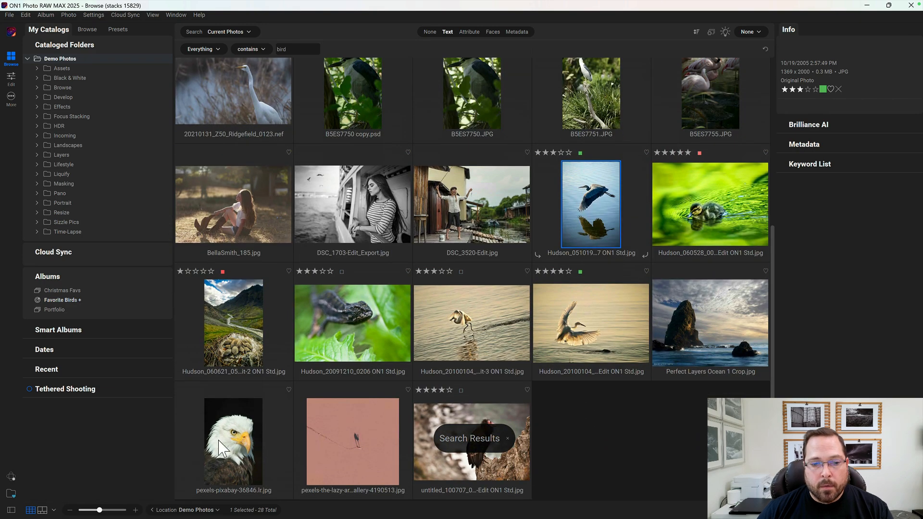
left_click(233, 442)
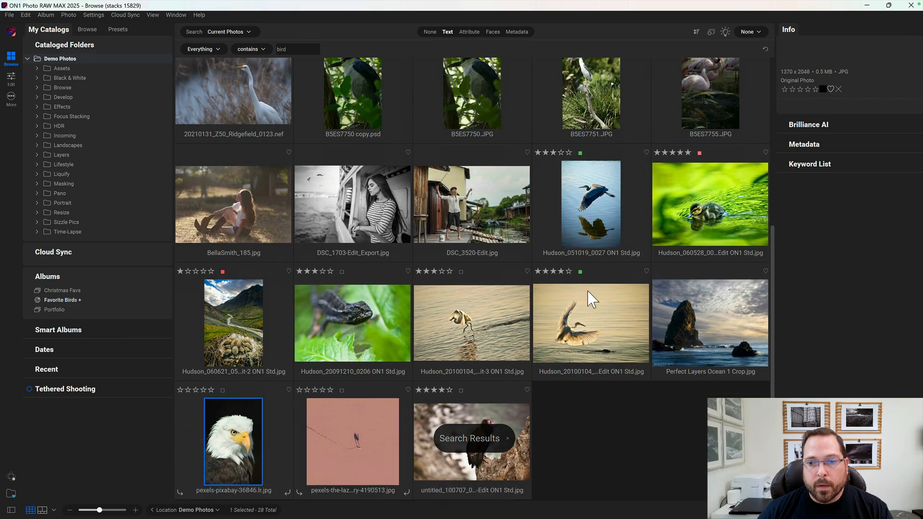
left_click(590, 323)
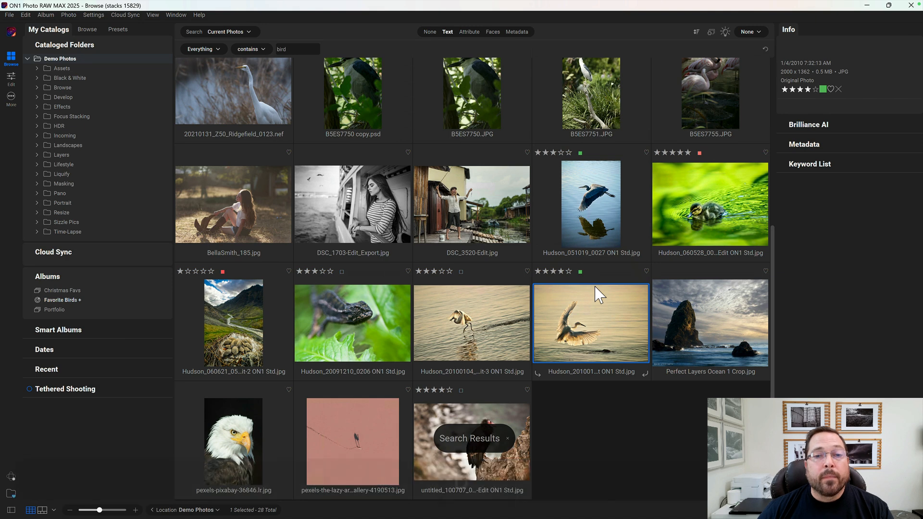
mouse_move(62, 312)
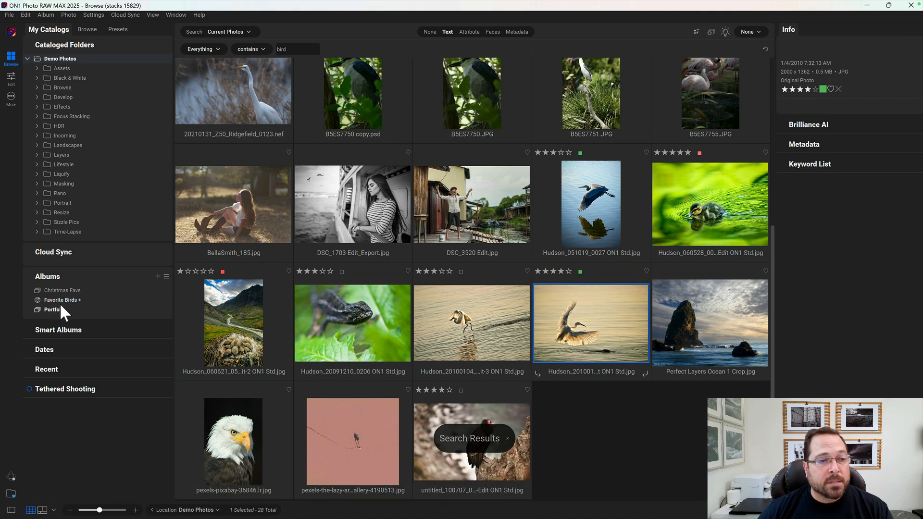
- Show the Favorite Birds album with its nine collected bird photos
left_click(60, 300)
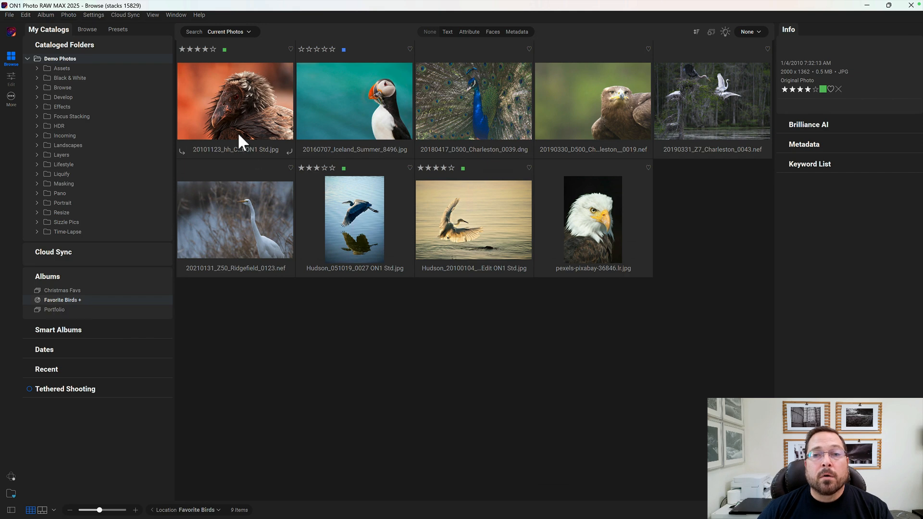
mouse_move(524, 225)
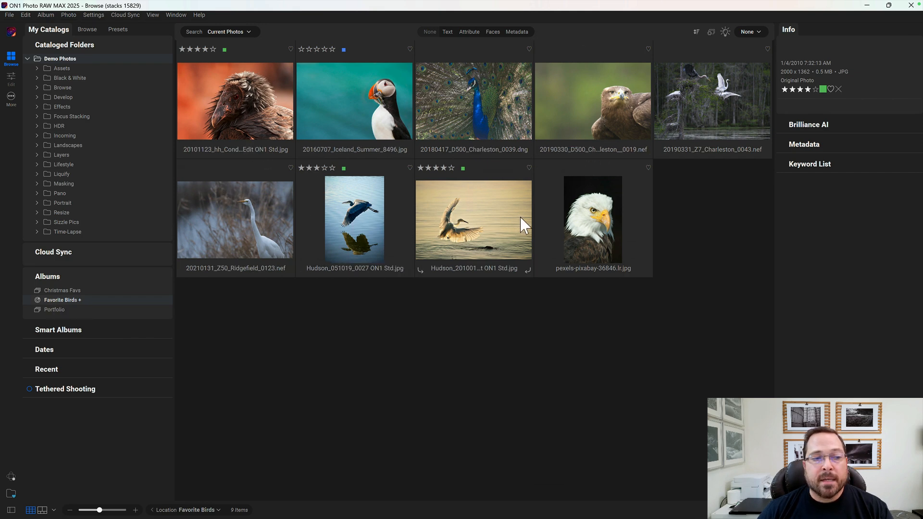